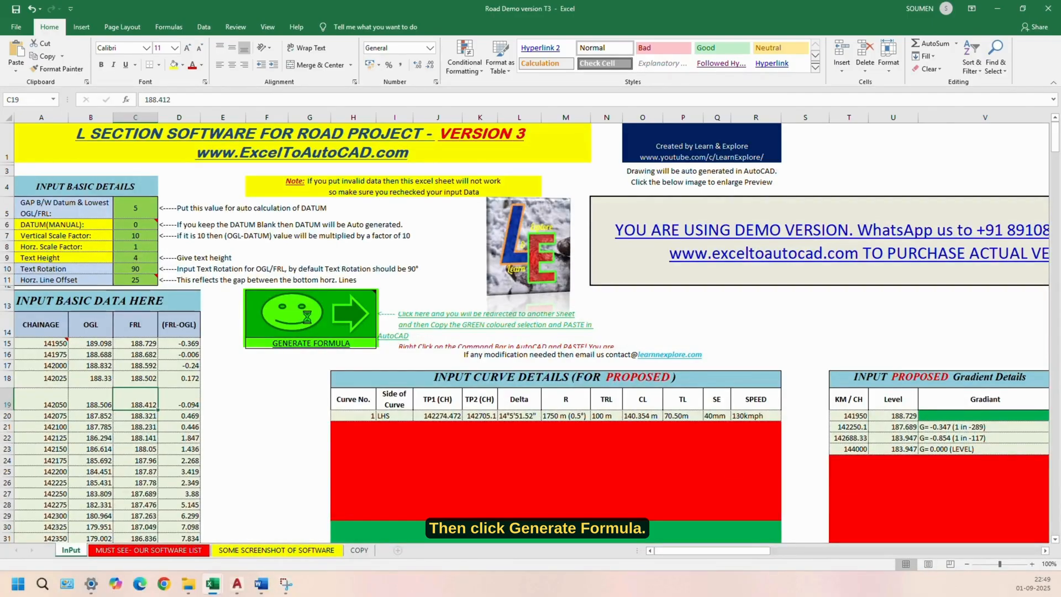
Generate the road L-section formula and copy the green command cells on the COPY sheet.
{"action": "left_click", "coordinate": [309, 319]}
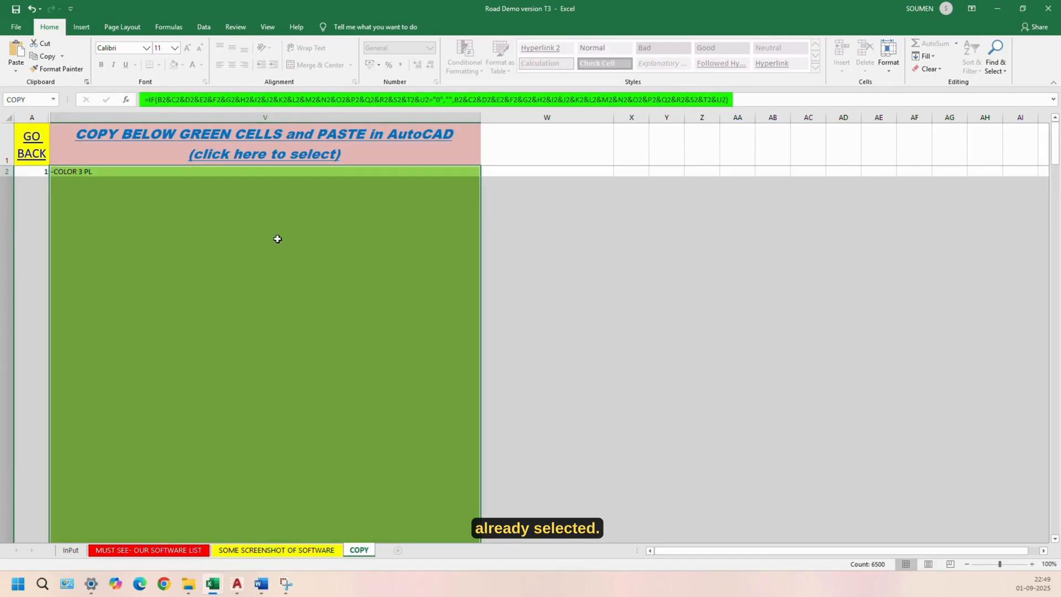
{"action": "right_click", "coordinate": [277, 239]}
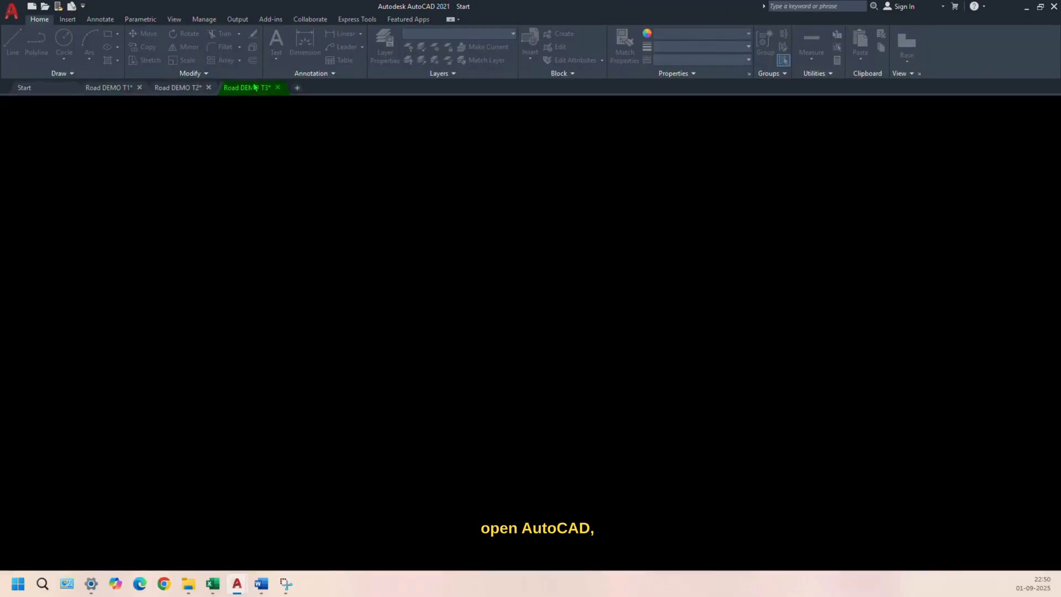
Paste the copied commands into the Road DEMO T3 command bar to draw the L-section.
{"action": "right_click", "coordinate": [561, 474]}
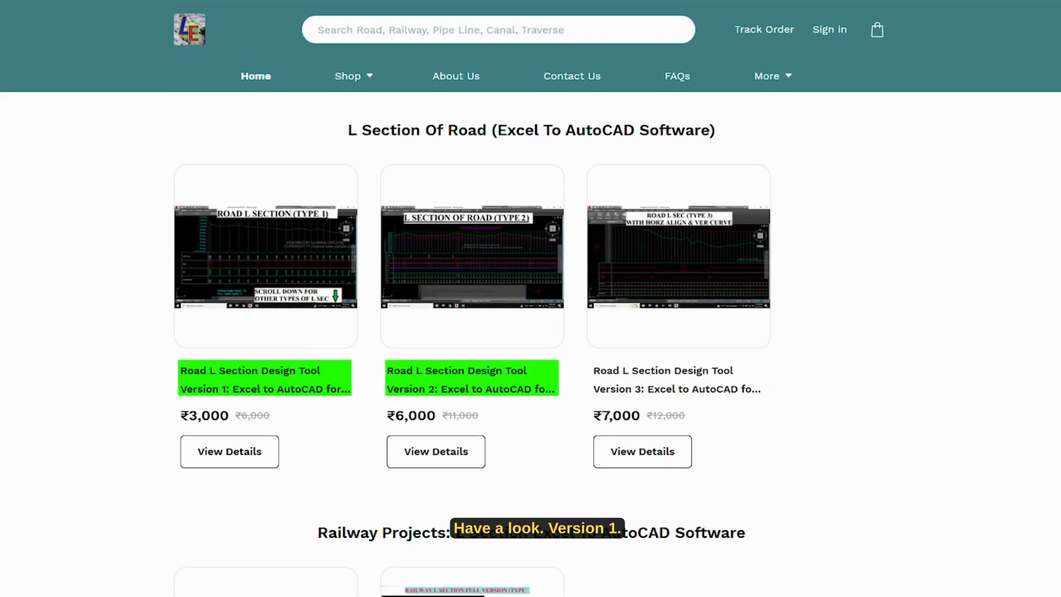
View the Version 1 road L-section product from the L Section Of Road category.
{"action": "left_click", "coordinate": [229, 451]}
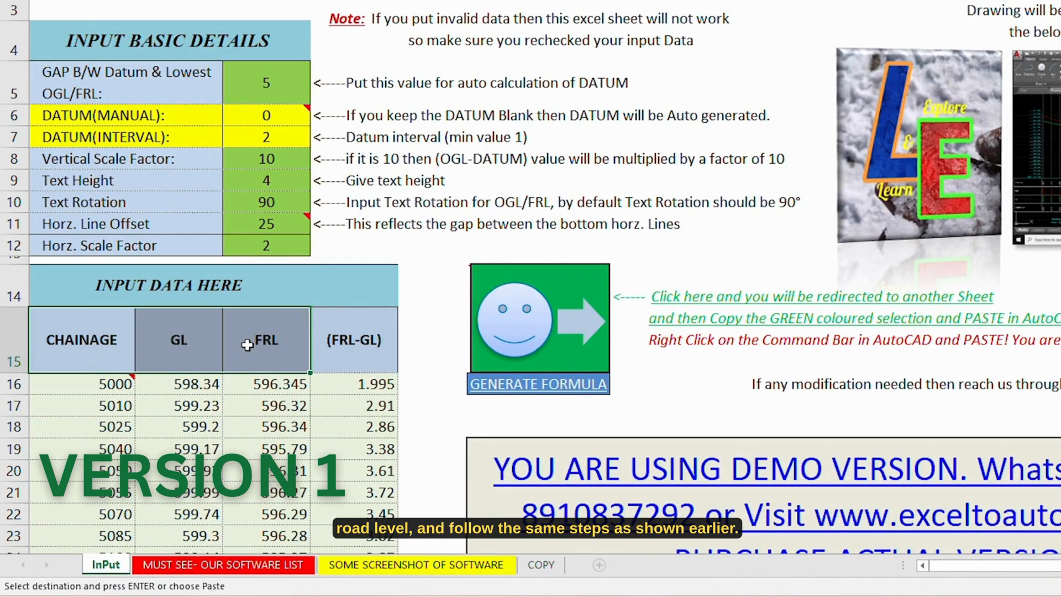
{"action": "mouse_move", "coordinate": [233, 393]}
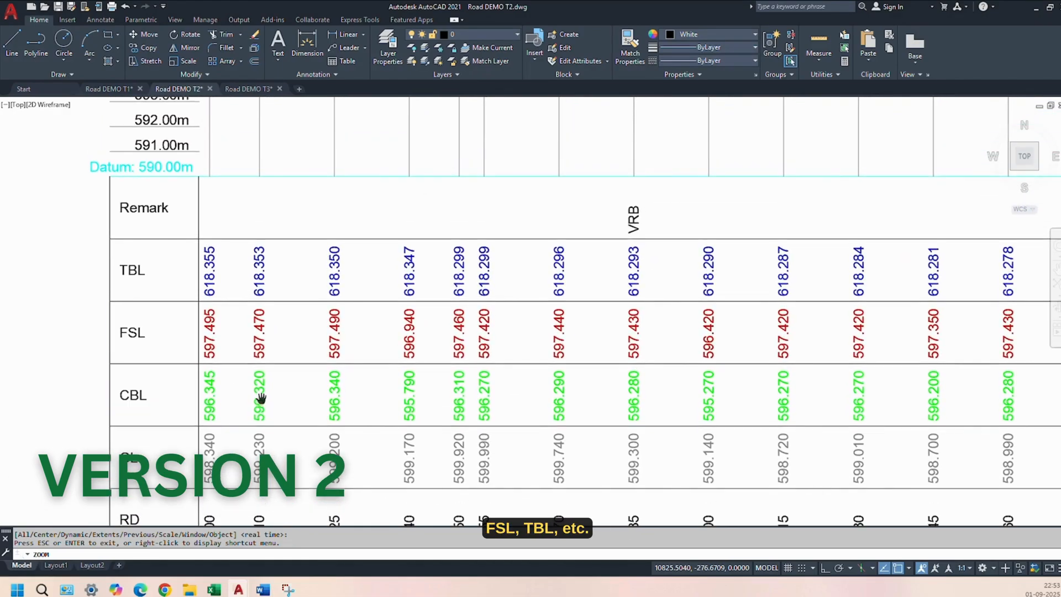
Zoom across the Road DEMO T2 L-section's datum and TBL, FSL, CBL level rows.
{"action": "scroll", "scroll_direction": "down", "scroll_amount": 3}
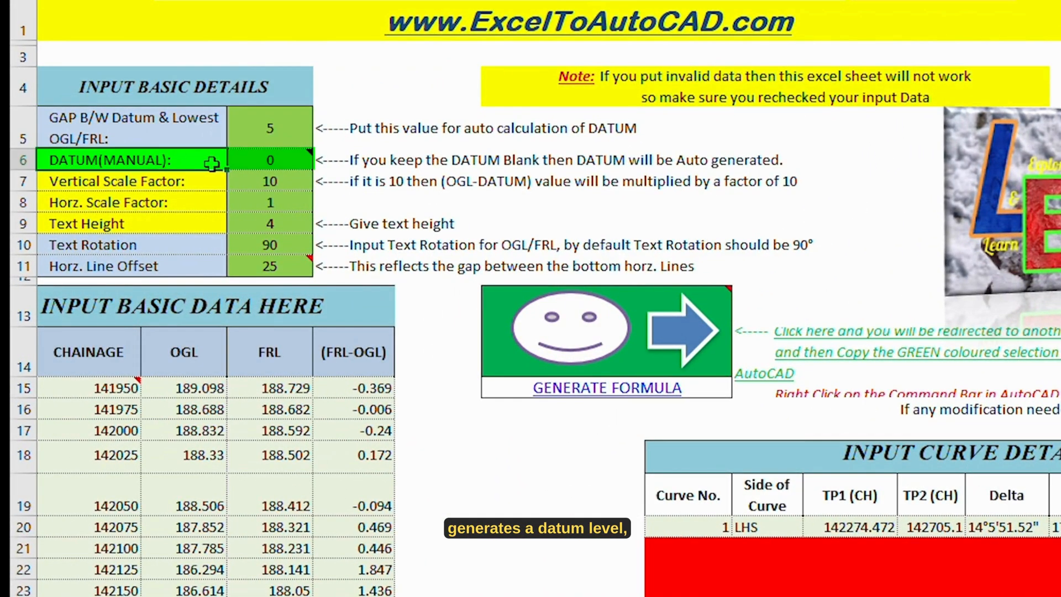
{"action": "left_click", "coordinate": [134, 180]}
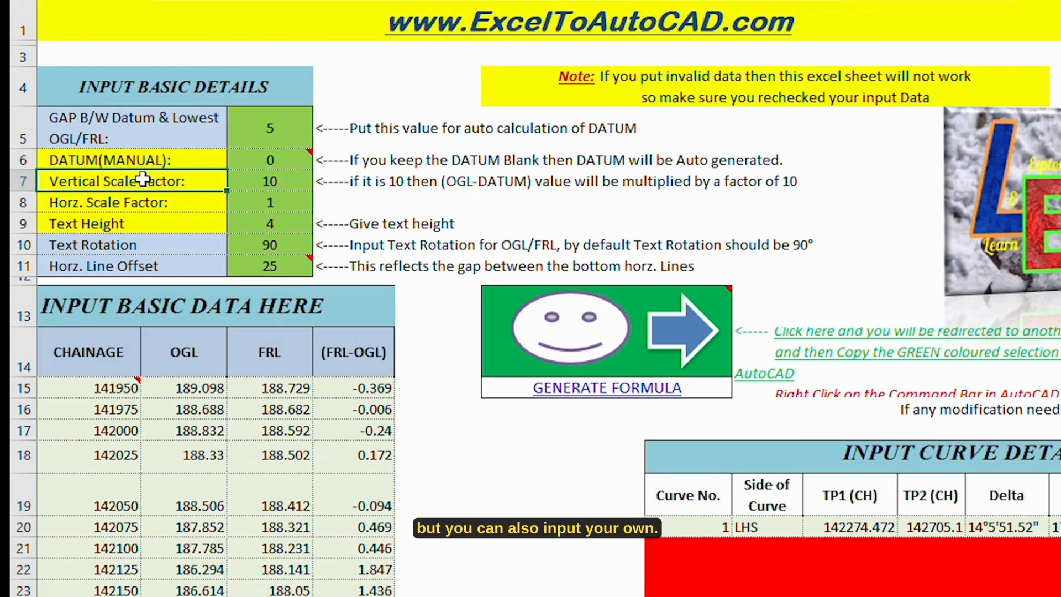
{"action": "left_click", "coordinate": [270, 201]}
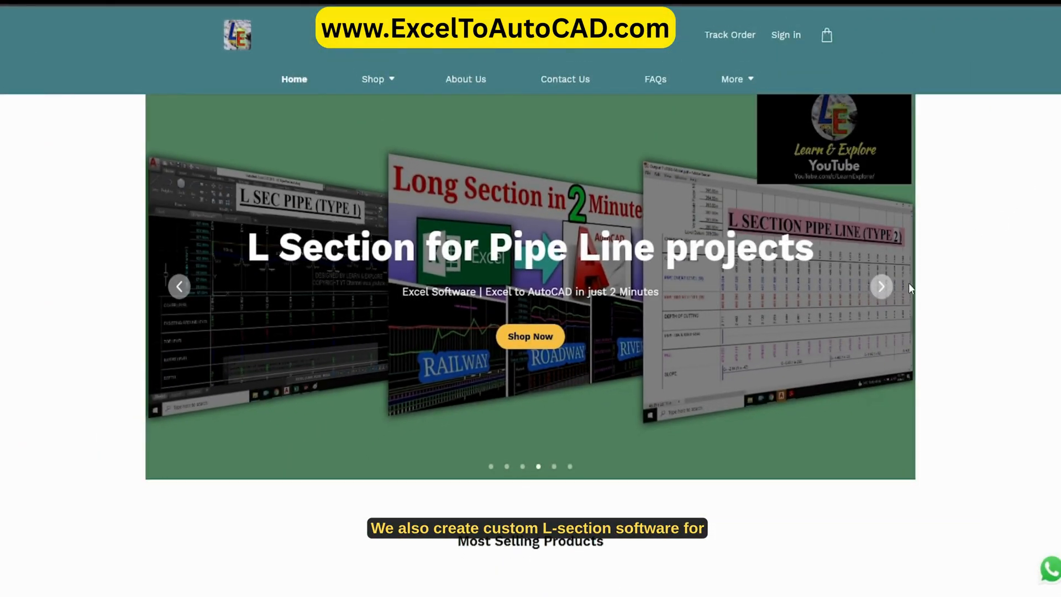
Browse the railway and canal slides, then Most Selling Products and Featured Categories.
{"action": "left_click", "coordinate": [881, 285]}
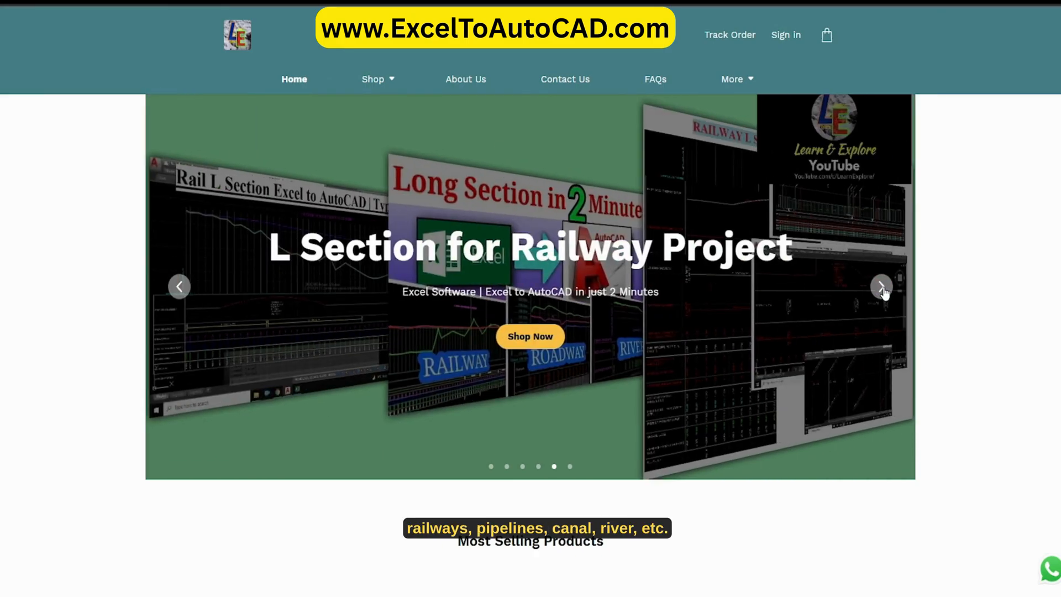
{"action": "left_click", "coordinate": [882, 286]}
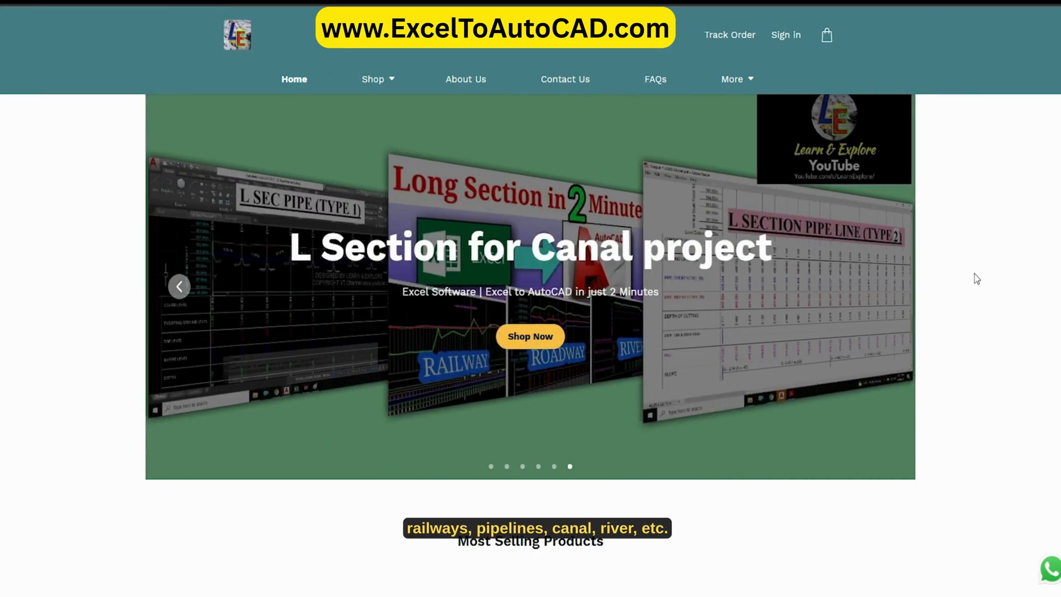
{"action": "scroll", "scroll_direction": "down", "scroll_amount": 3}
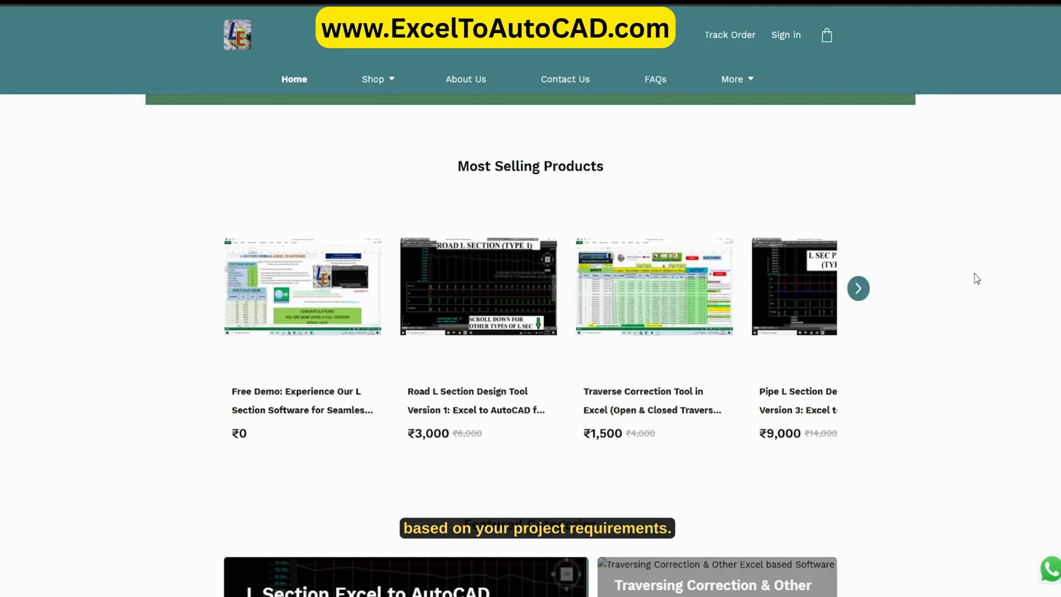
{"action": "scroll", "scroll_direction": "down", "scroll_amount": 3}
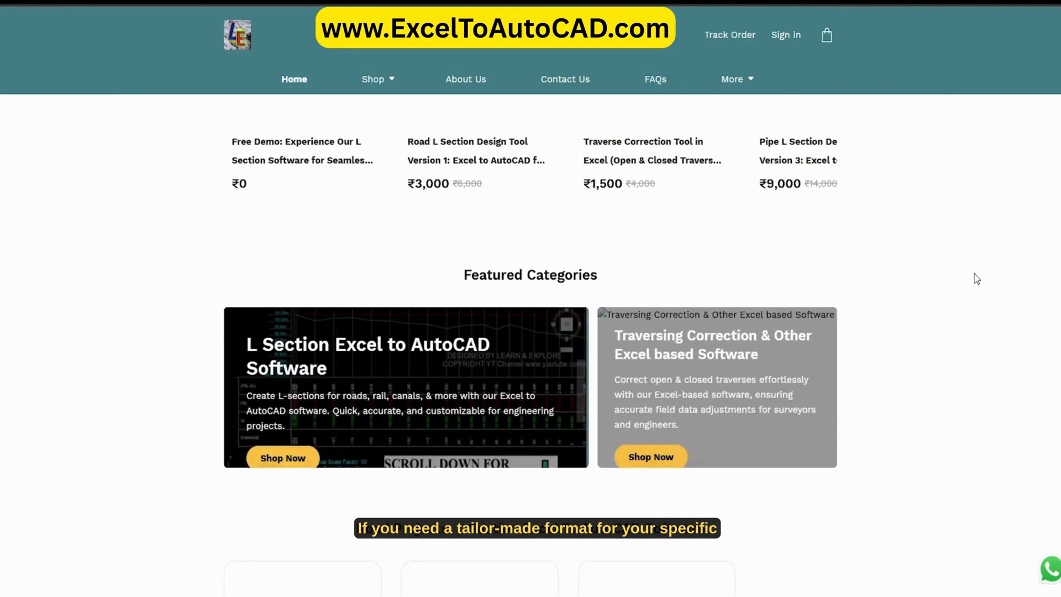